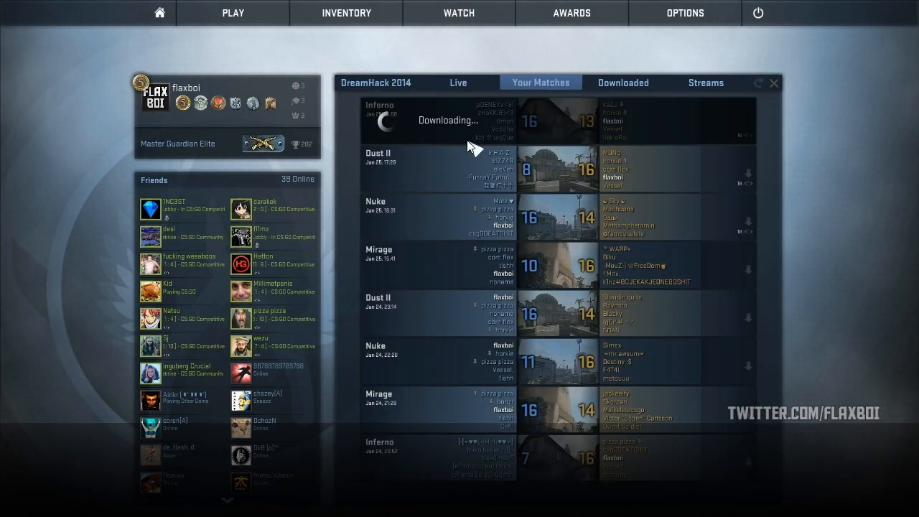
Show the Downloaded list where the Inferno match now appears.
click(624, 82)
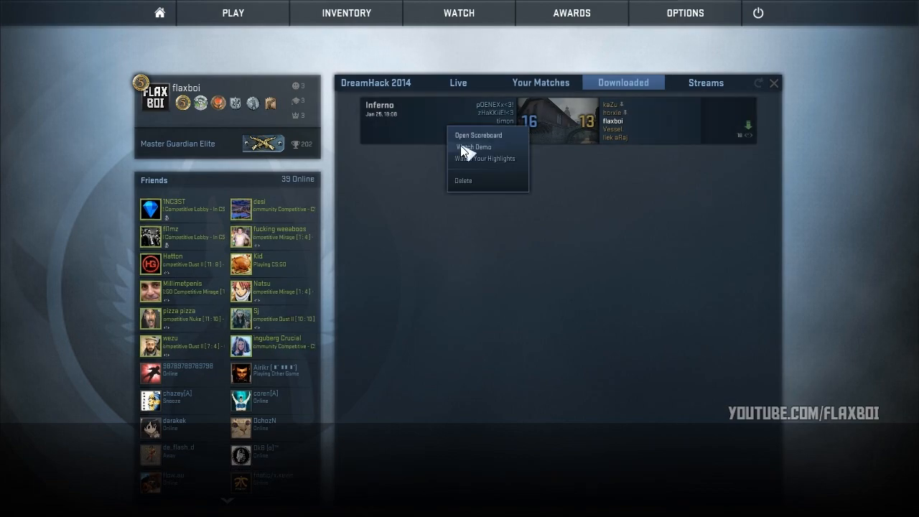
mouse_move(529, 256)
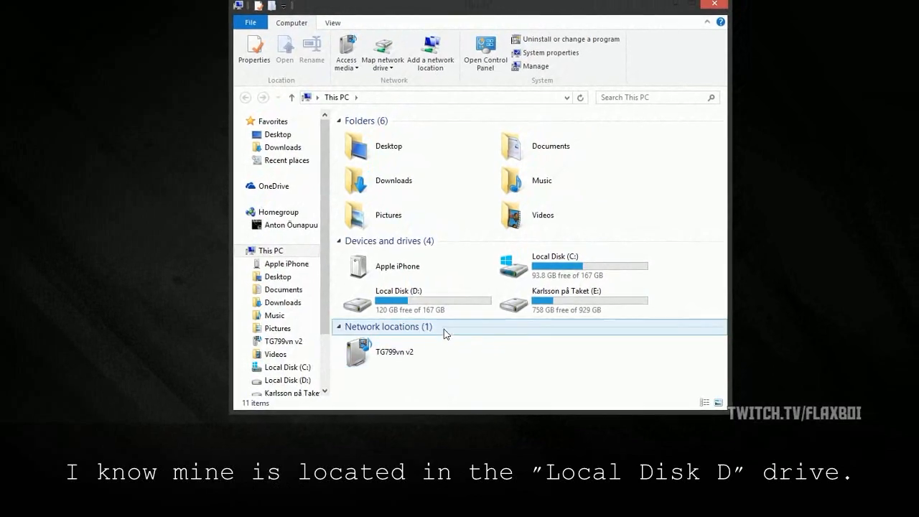
Navigate D: > STEAM > Counter-Strike Global Offensive > csgo > replays and select the match730 demo.
double_click(399, 300)
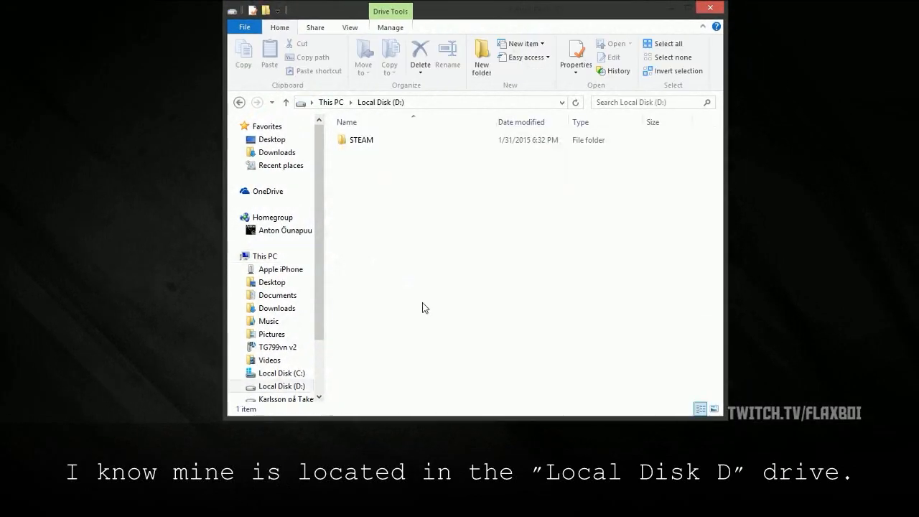
double_click(362, 139)
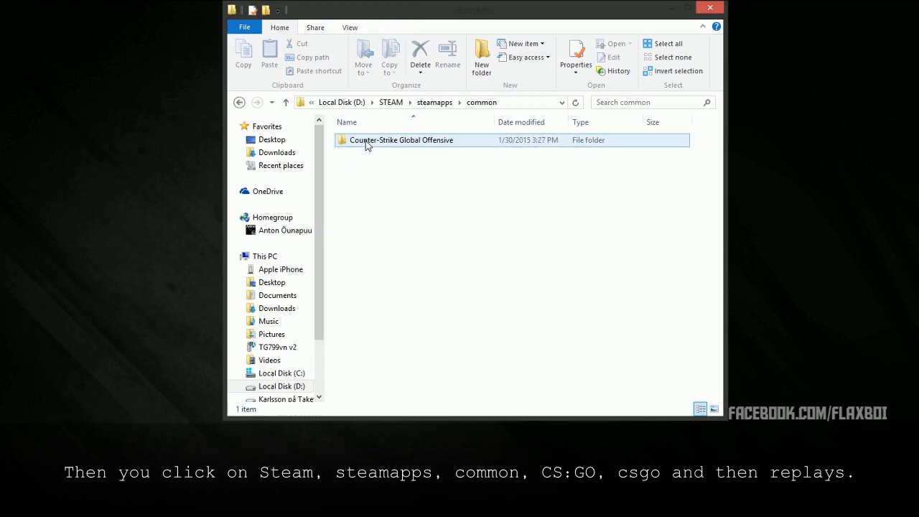
double_click(402, 140)
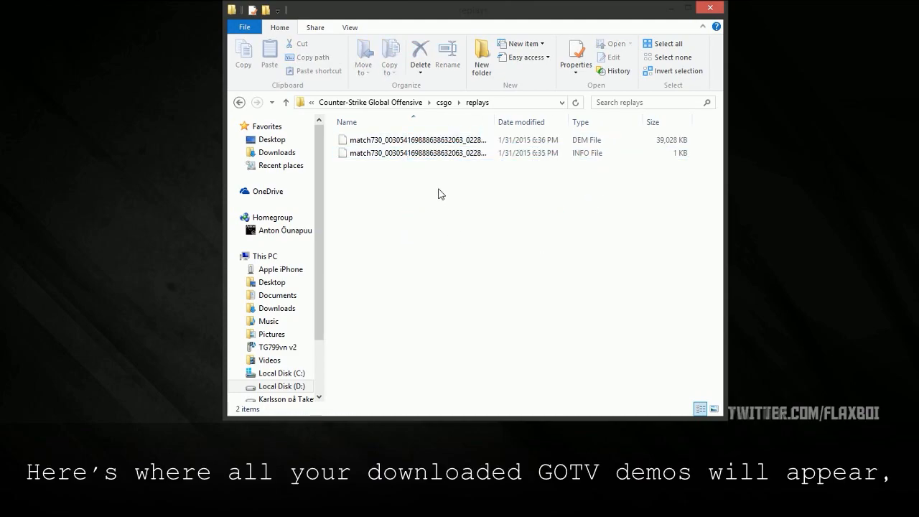
click(416, 140)
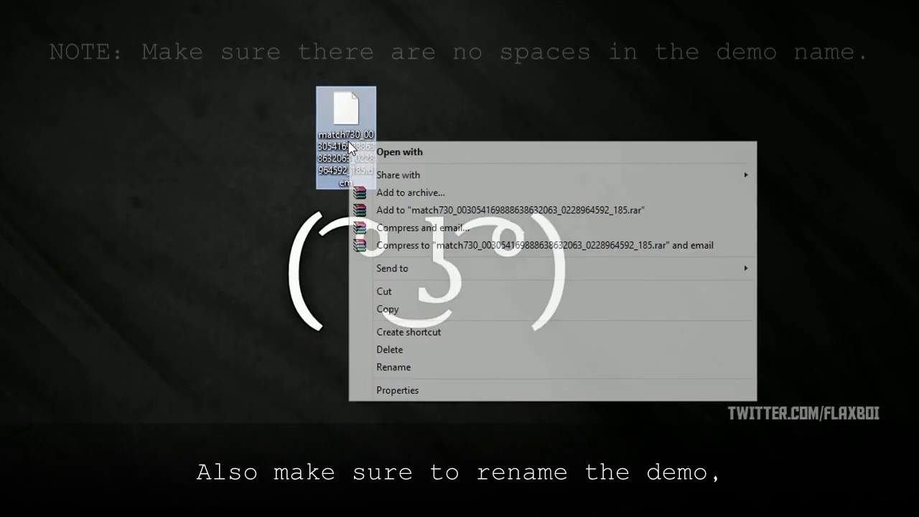
Rename the desktop demo file to a name without spaces.
click(394, 368)
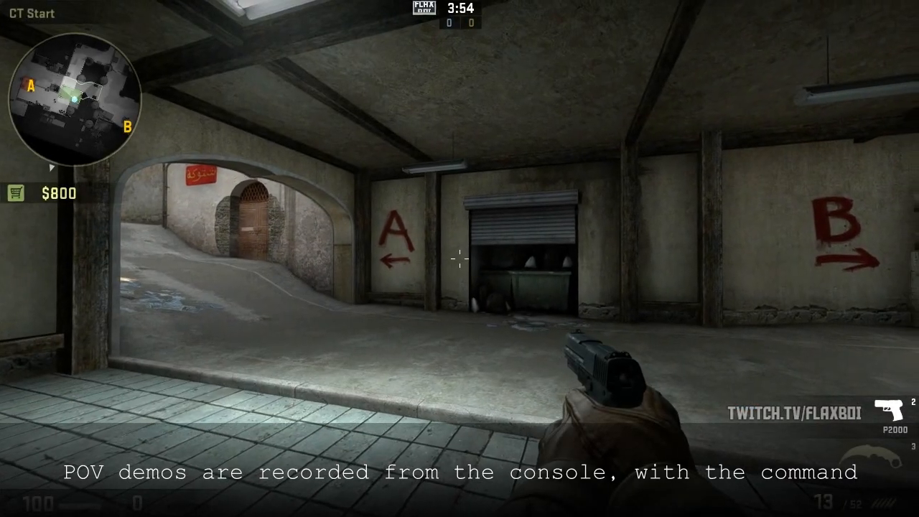
Record a POV demo to tutorial.dem via the console, then stop the recording.
text(record t)
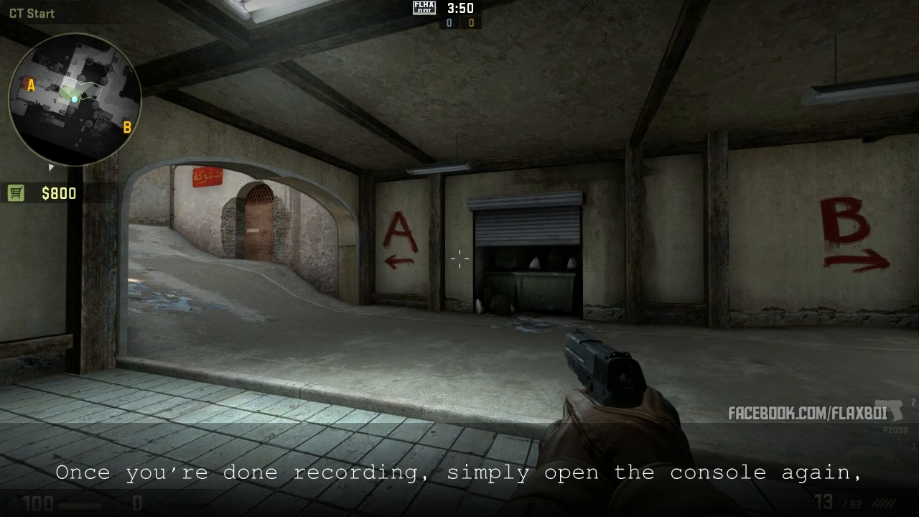
key(`)
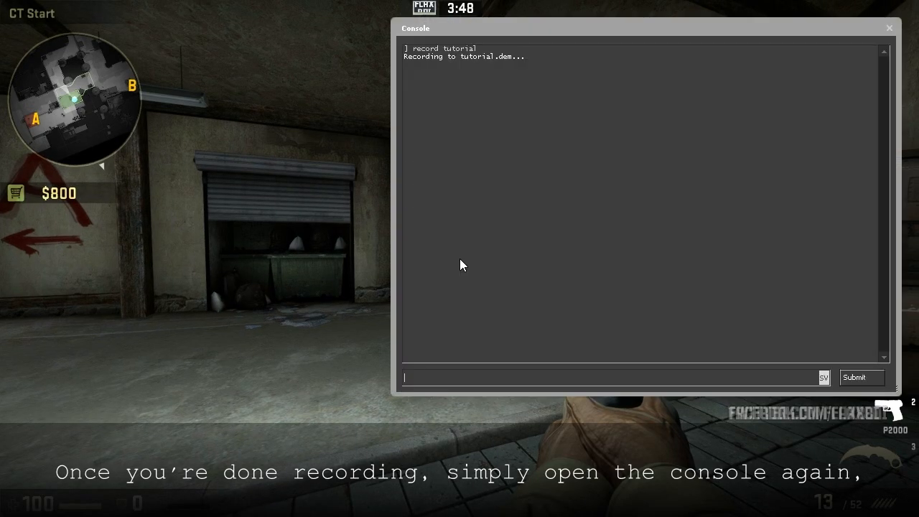
text(stop)
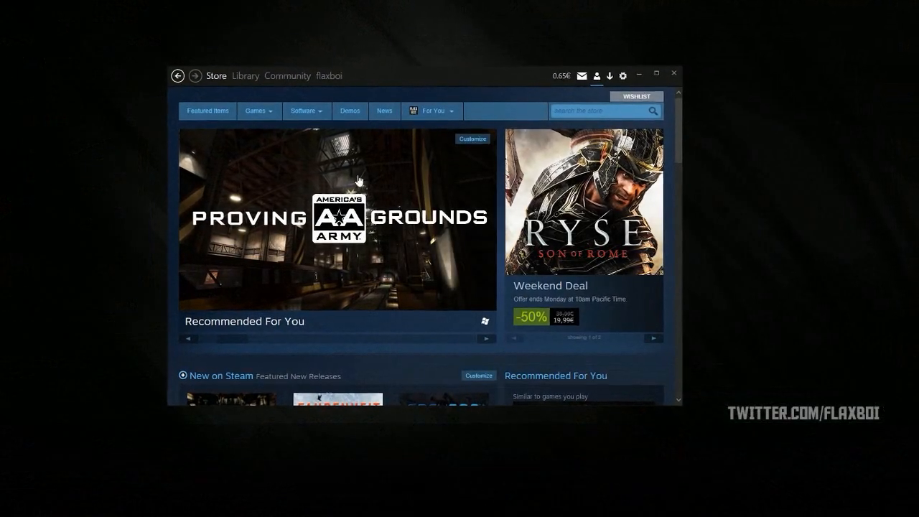
Go to the Steam Library to launch Counter-Strike: Global Offensive.
click(244, 75)
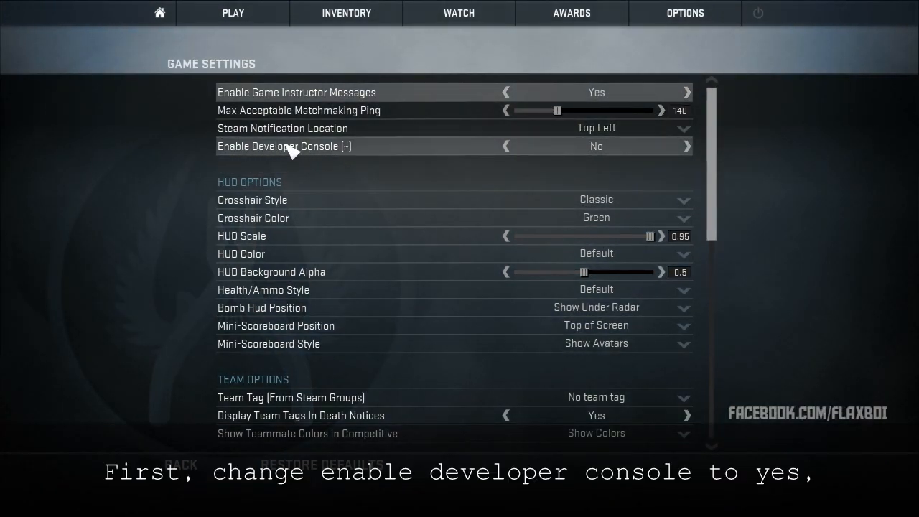
Set Enable Developer Console to Yes and scroll Keyboard/Mouse bindings to Toggle Console.
click(686, 146)
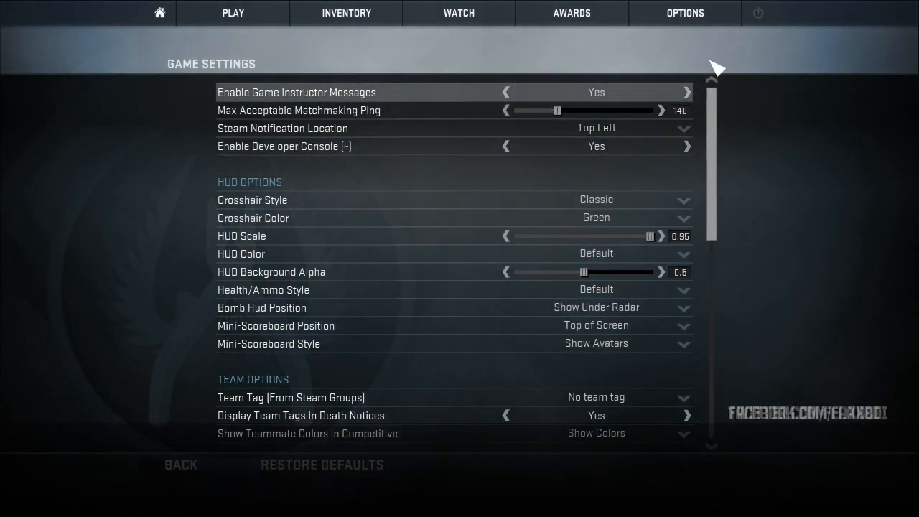
click(684, 13)
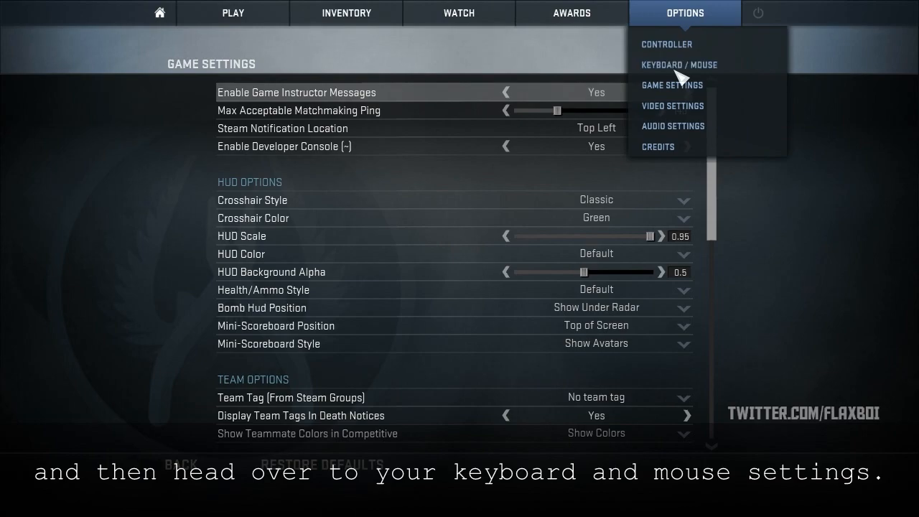
click(677, 64)
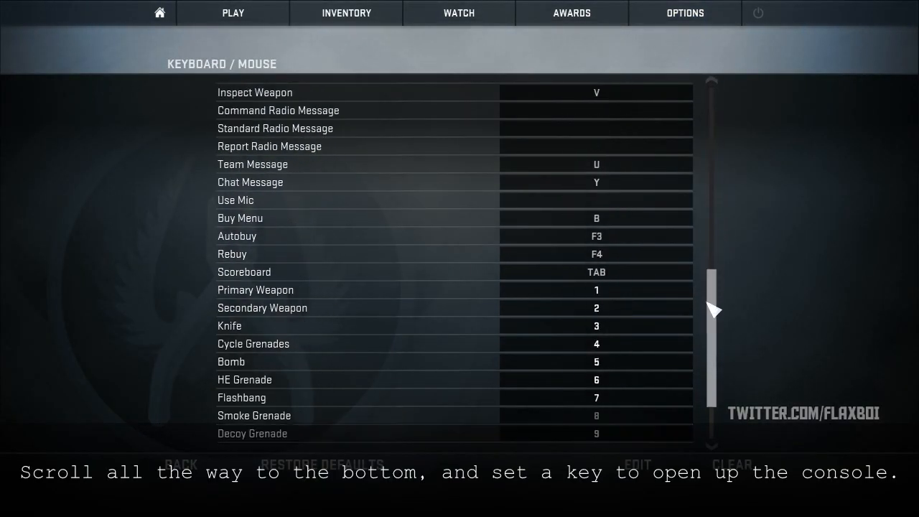
scroll(down, 3)
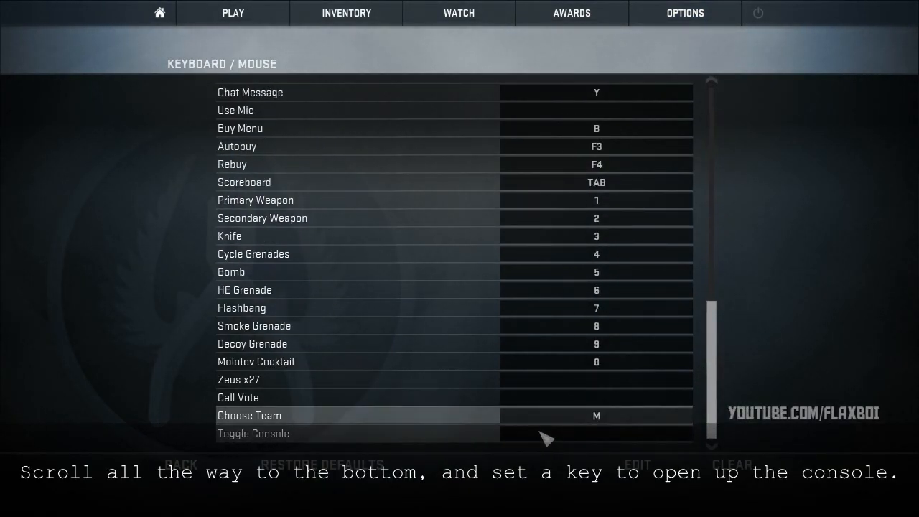